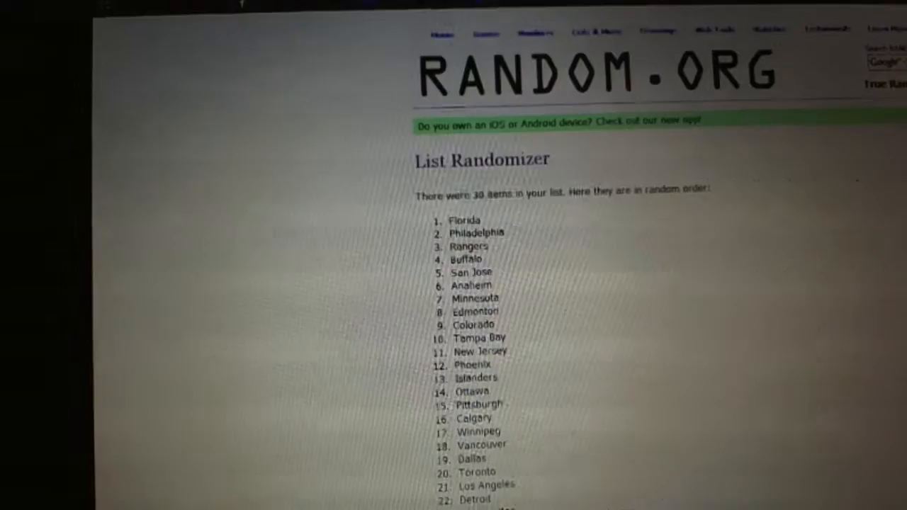
Leave the Random.org page and paste the shuffled hockey teams into column B beside the 30 usernames
{"action": "scroll", "scroll_direction": "down", "scroll_amount": 3}
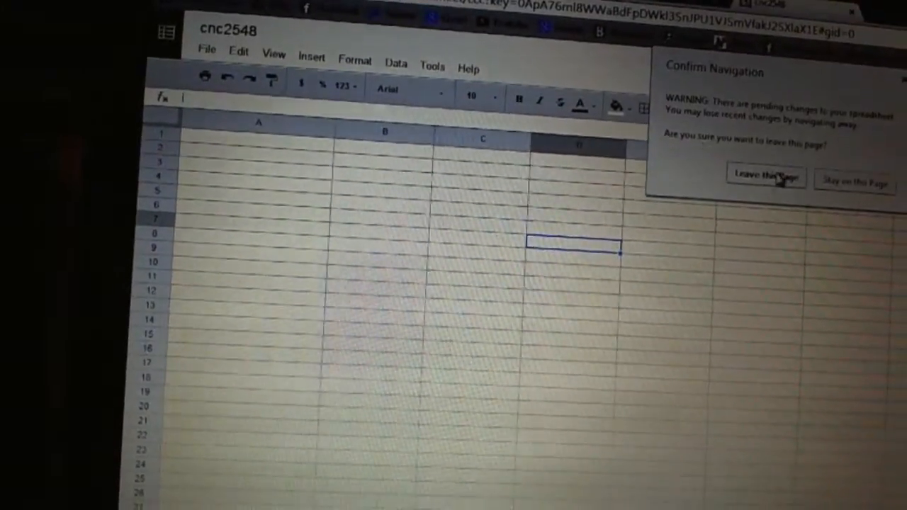
{"action": "left_click", "coordinate": [765, 175]}
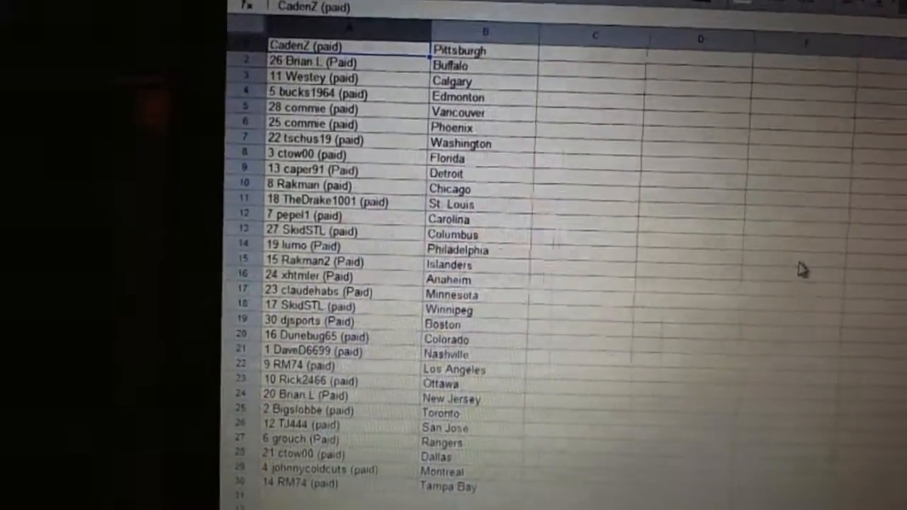
{"action": "scroll", "scroll_direction": "down", "scroll_amount": 3}
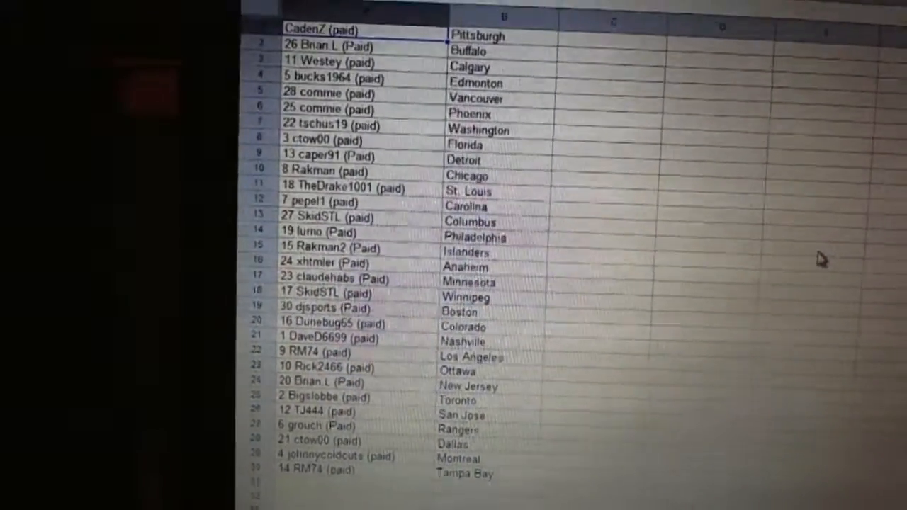
{"action": "scroll", "scroll_direction": "down", "scroll_amount": 3}
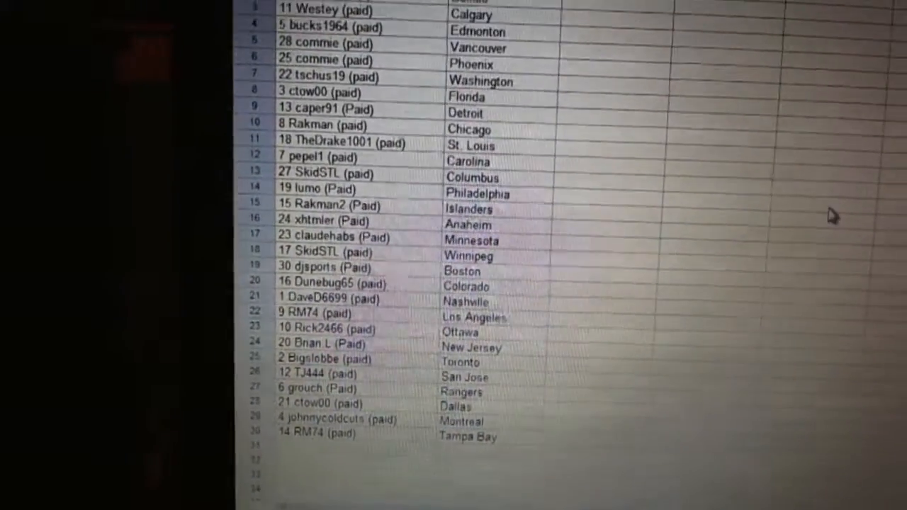
{"action": "scroll", "scroll_direction": "down", "scroll_amount": 3}
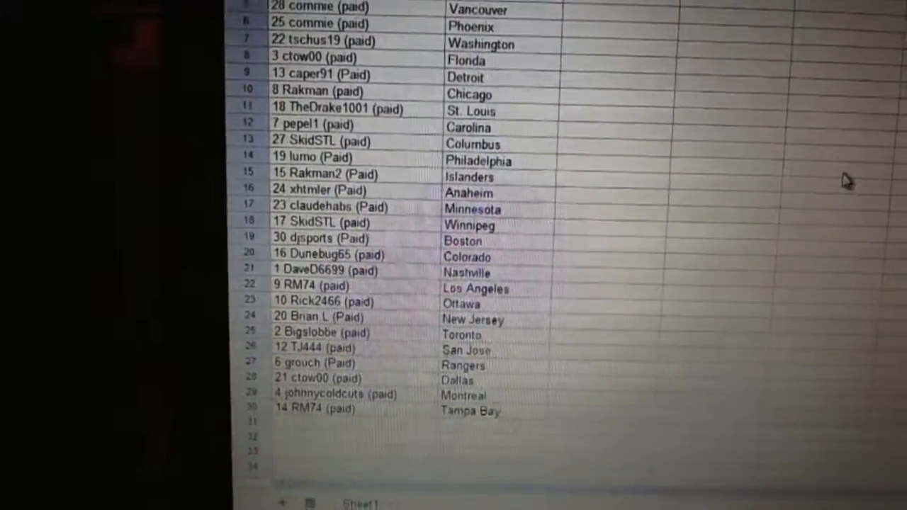